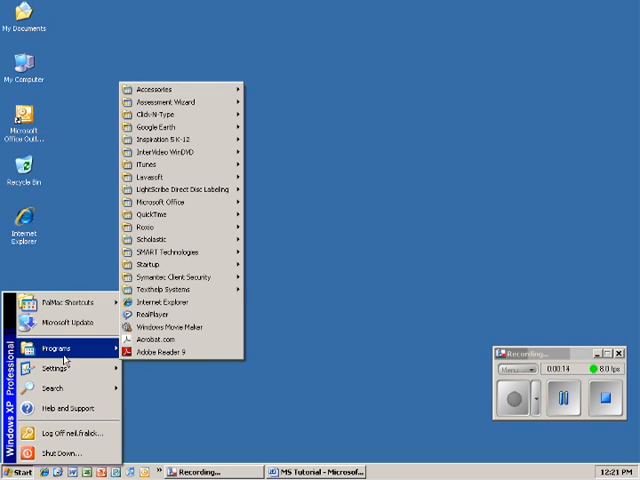
pyautogui.moveTo(180, 252)
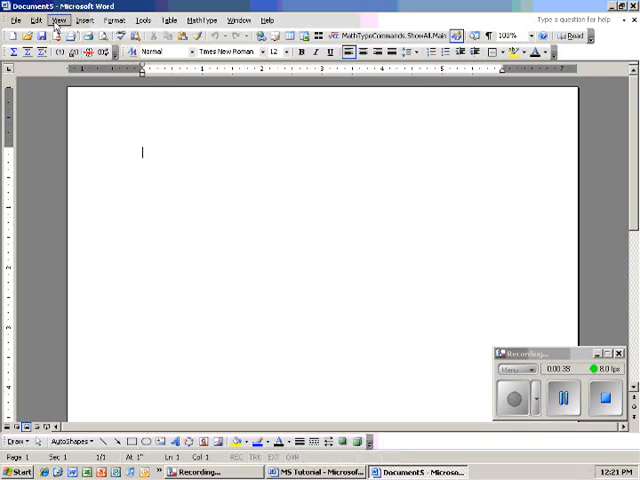
# - Open View > Header and Footer and type 'Sample Microsoft Word Tutorial for Teachers'
pyautogui.click(59, 18)
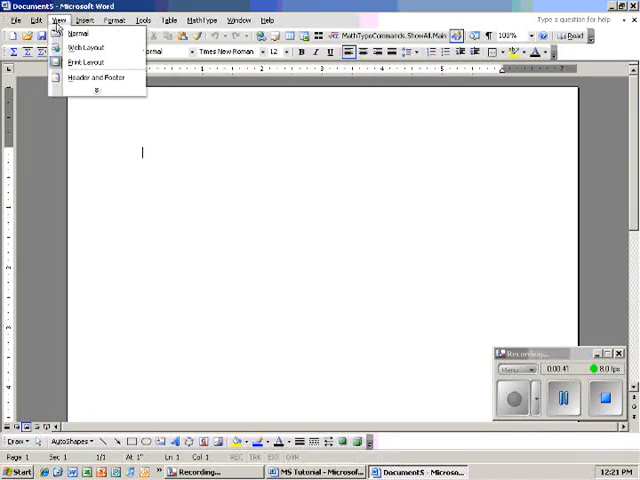
pyautogui.click(97, 76)
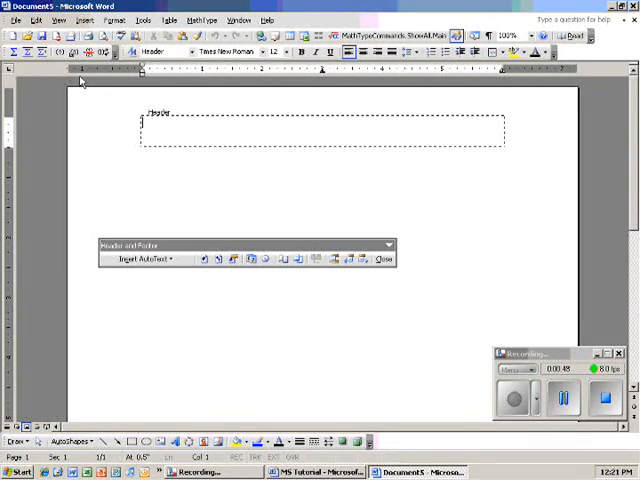
pyautogui.write('Sample Micrsosoft')
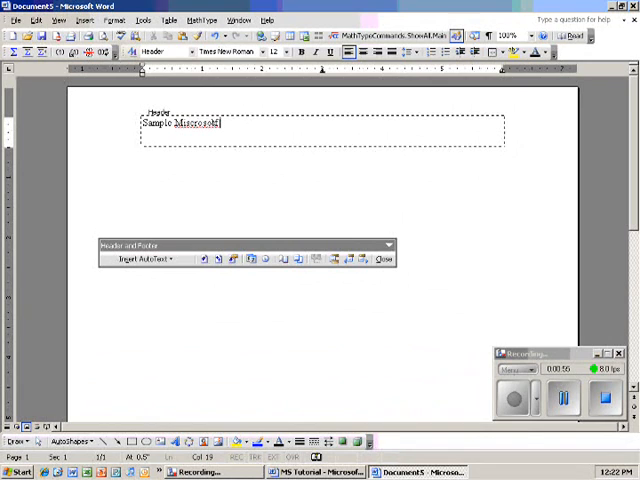
pyautogui.write('Word')
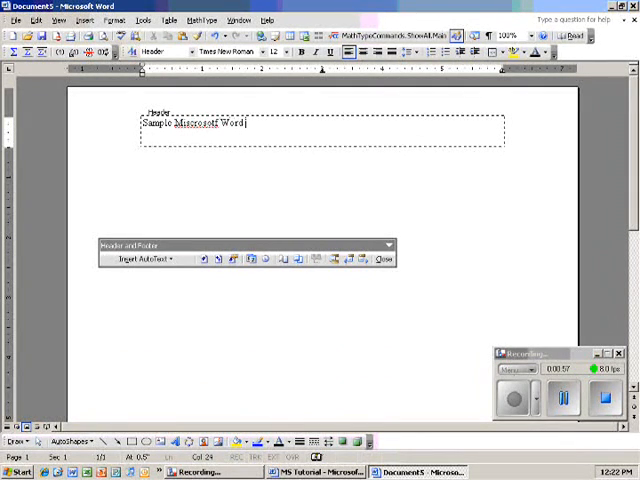
pyautogui.write('Tutorial for TE')
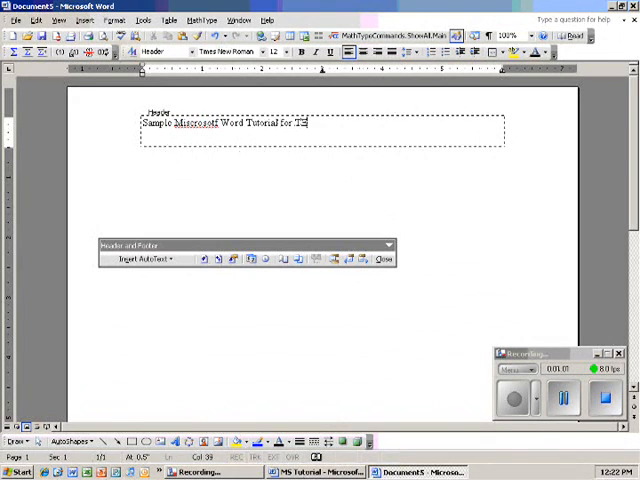
pyautogui.write('eachers')
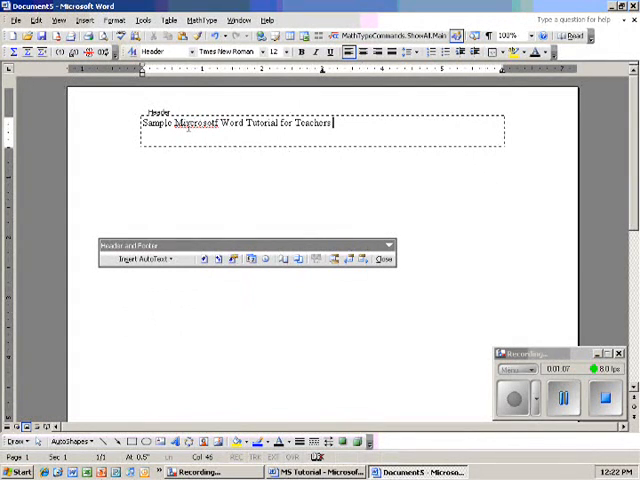
# - Bring up spelling suggestions for the misspelled 'Microsoft' in the header
pyautogui.rightClick(192, 122)
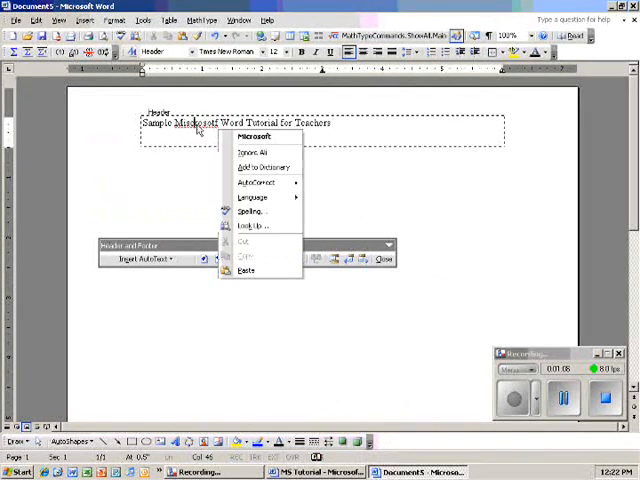
pyautogui.moveTo(257, 137)
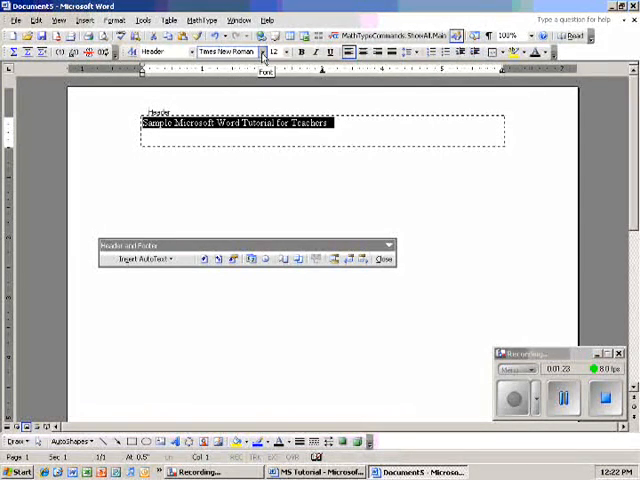
# - Set the header heading to Comic Sans MS at a larger font size
pyautogui.click(264, 51)
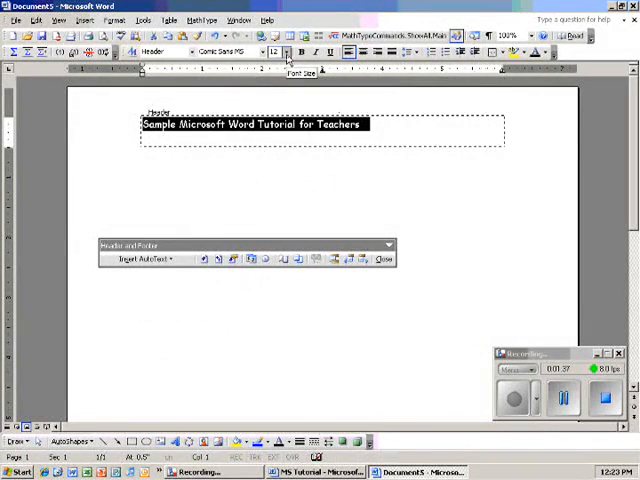
pyautogui.click(286, 52)
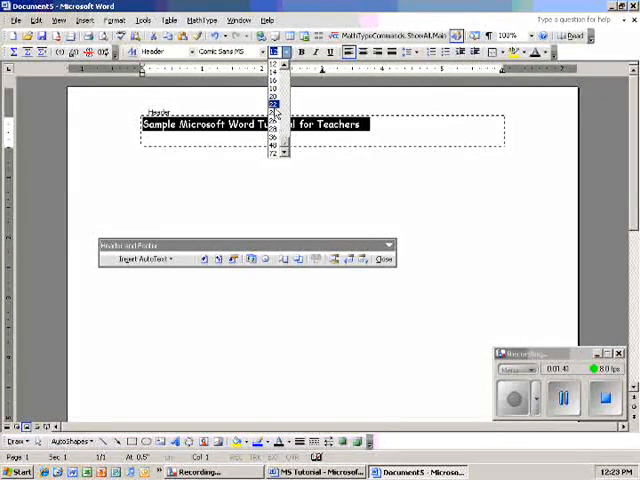
pyautogui.click(274, 103)
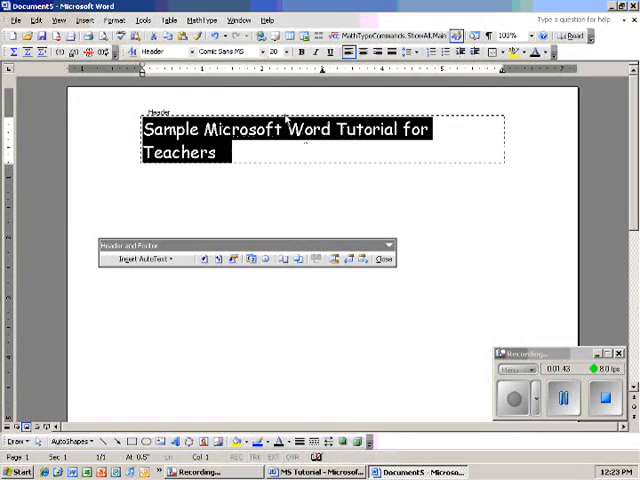
pyautogui.click(285, 51)
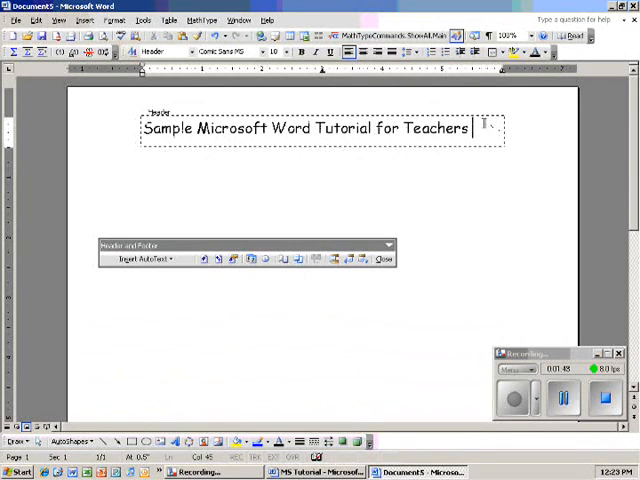
pyautogui.tripleClick(300, 128)
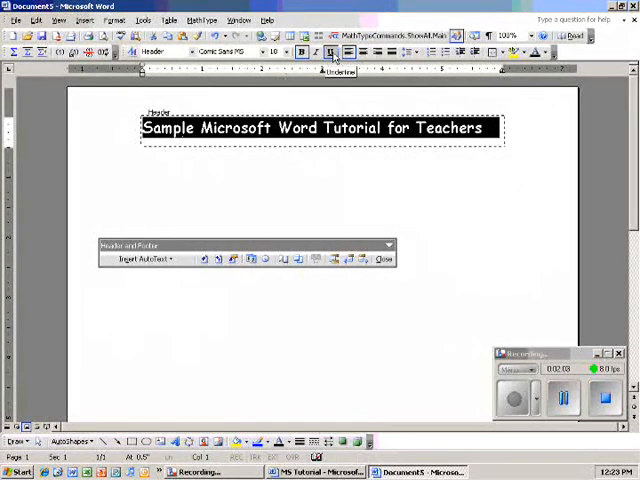
# - Apply underline and italic to the header heading
pyautogui.click(383, 259)
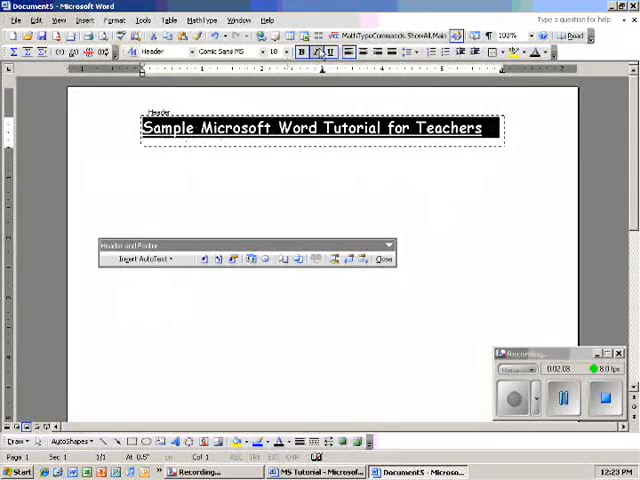
pyautogui.click(381, 259)
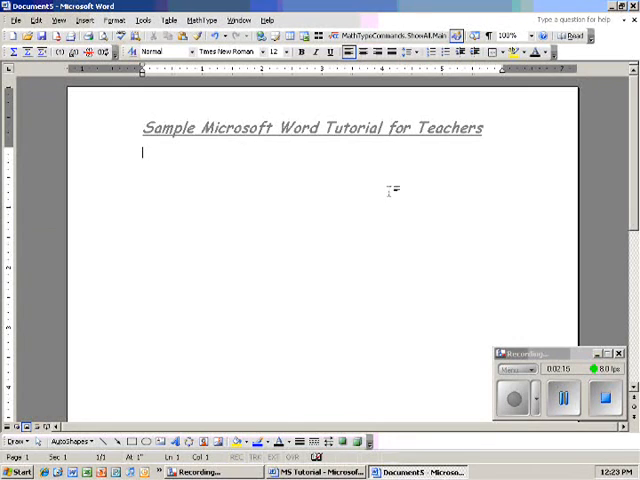
# - Open the Insert menu to reach Picture > Clip Art
pyautogui.click(89, 19)
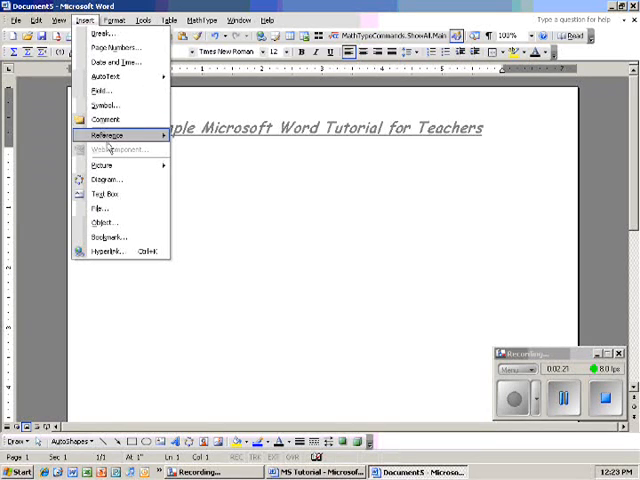
pyautogui.moveTo(100, 165)
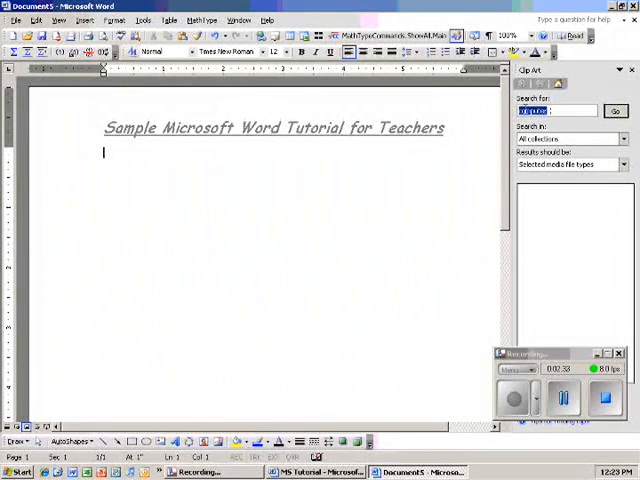
# - Search clip art for 'computer', insert a result, and select the picture
pyautogui.click(615, 110)
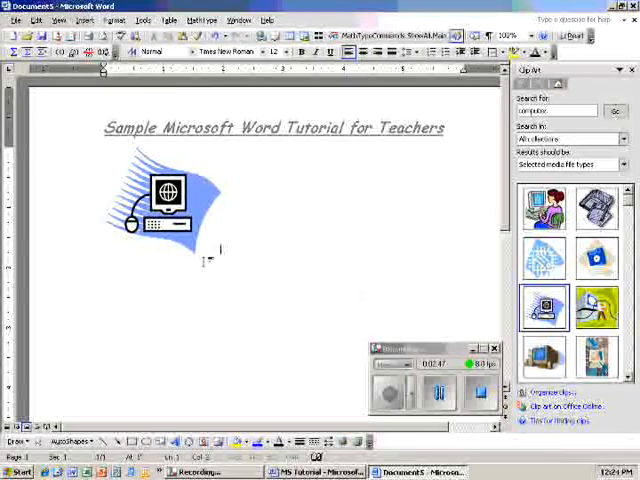
pyautogui.click(160, 200)
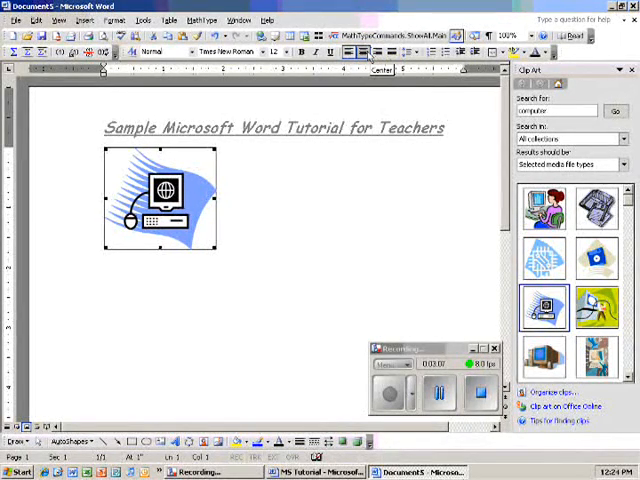
# - Center the computer picture on the page
pyautogui.click(360, 52)
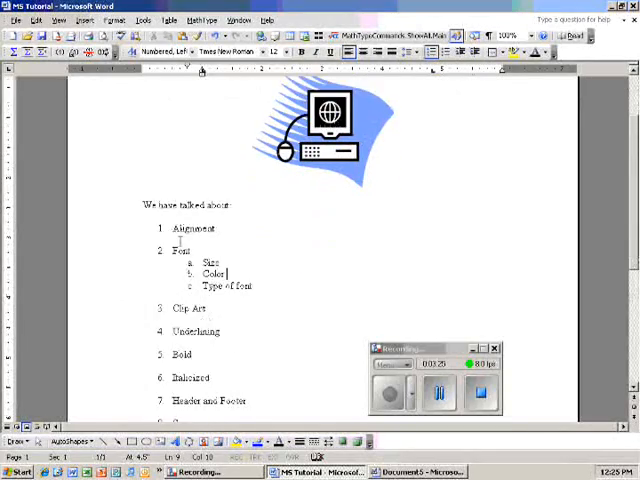
# - Scroll through the MS Tutorial example document
pyautogui.scroll(-3)
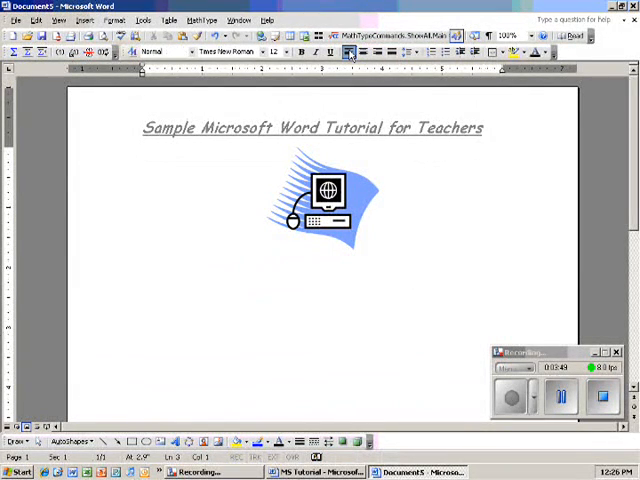
# - Type 'We have talked about:' below the clip art
pyautogui.write('Wa')
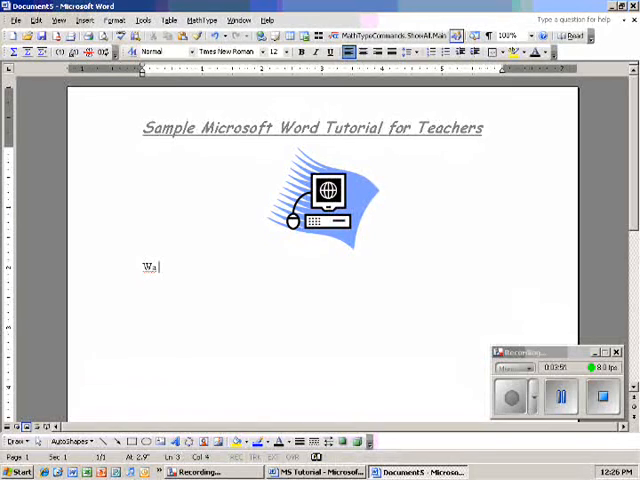
pyautogui.press('BackSpace')
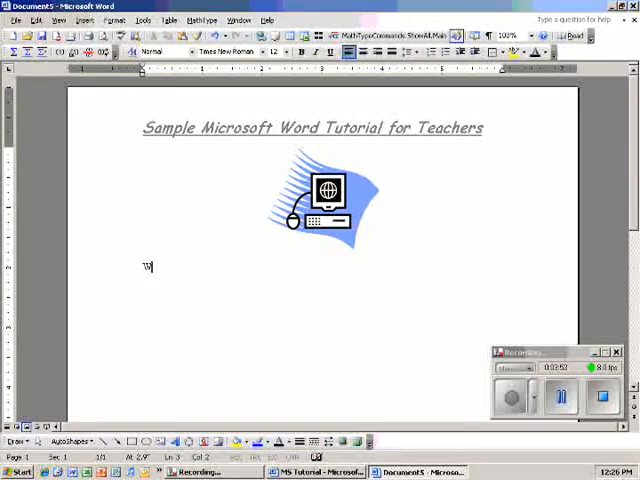
pyautogui.write('We have t')
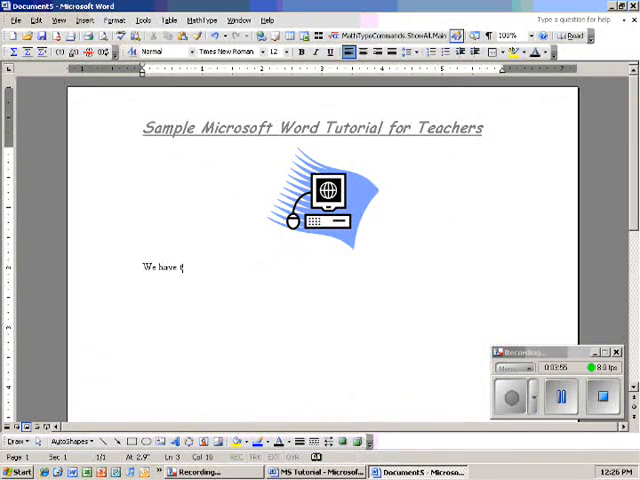
pyautogui.write('talked about:')
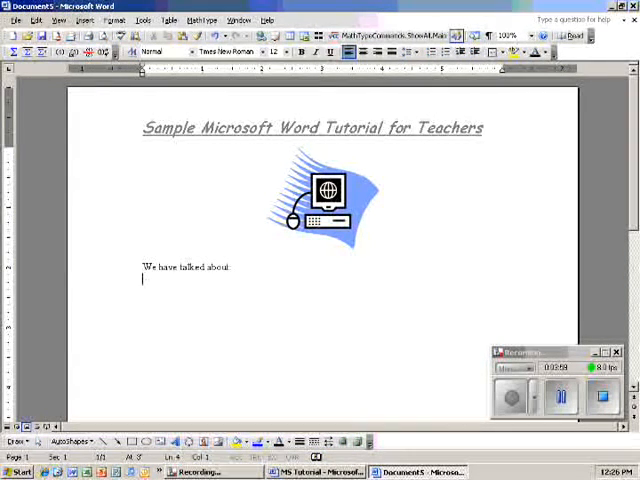
pyautogui.write('a')
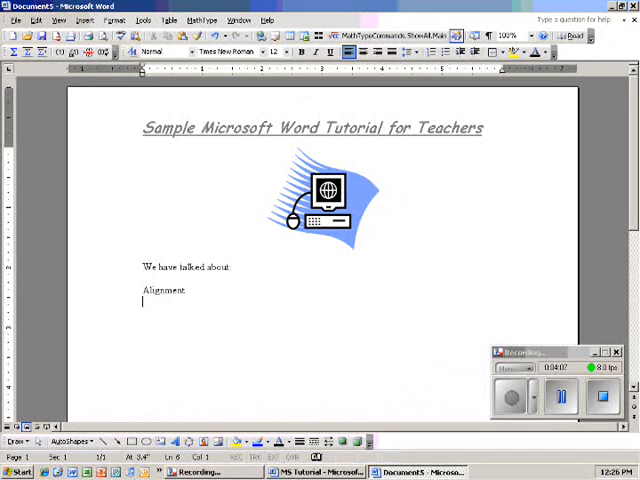
# - List the topics Font, Clip Art, Bold through Header and footer, one per line
pyautogui.write('Font')
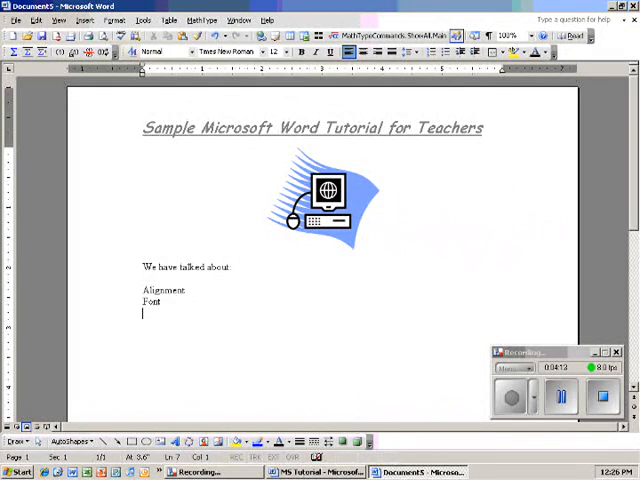
pyautogui.write('Clip Art')
pyautogui.write('Underlining')
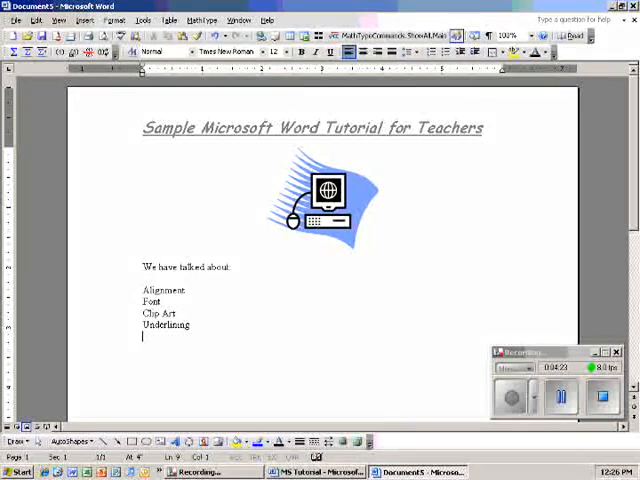
pyautogui.write('Bold')
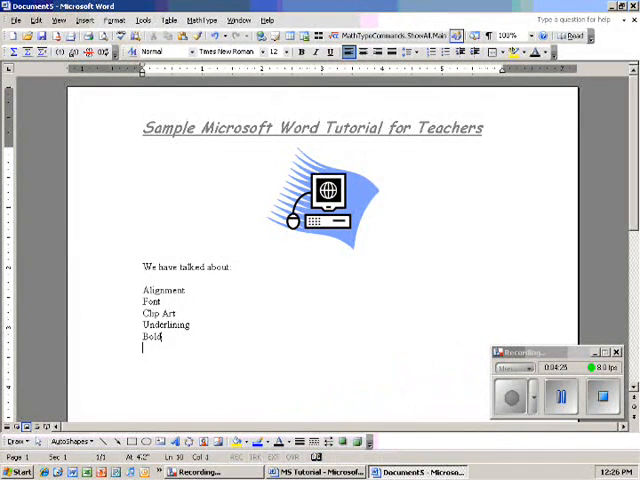
pyautogui.write('B')
pyautogui.write('Header and')
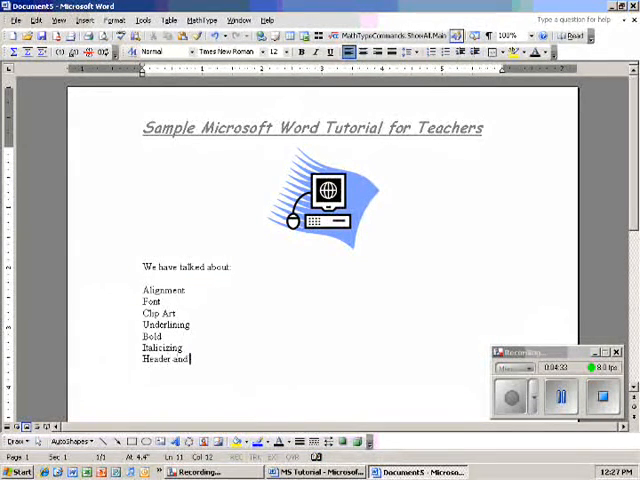
pyautogui.write('footer')
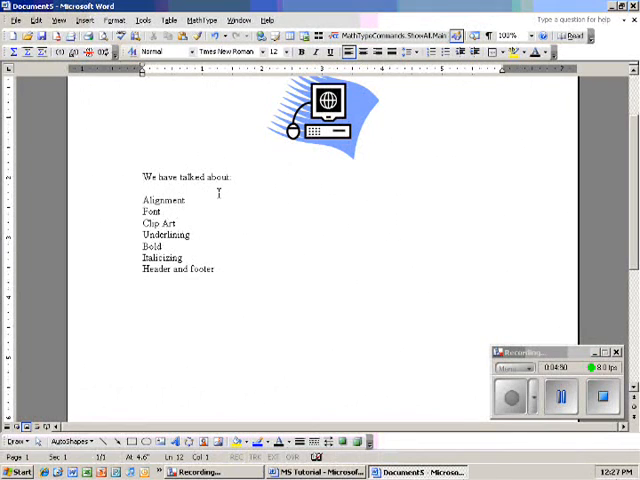
# - In MS Tutorial, select the numbered topic list and closing lines and copy them
pyautogui.press('enter')
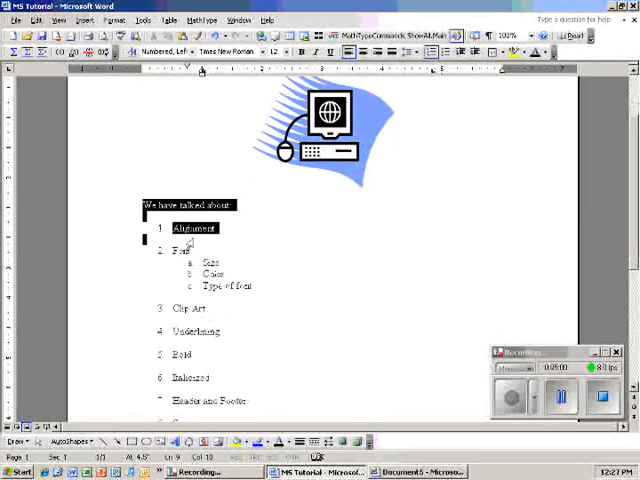
pyautogui.scroll(-3)
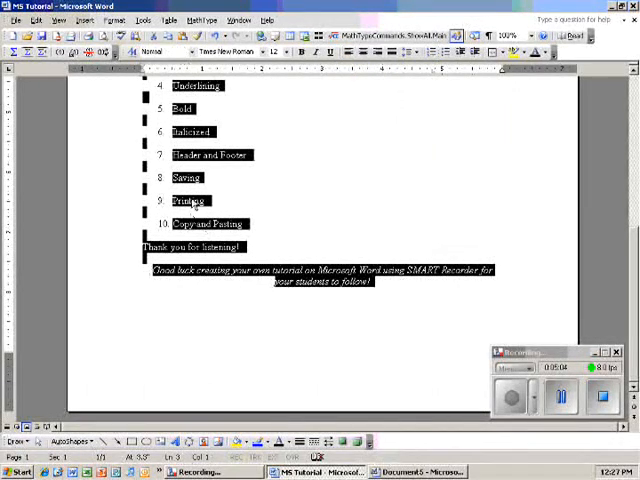
pyautogui.rightClick(200, 205)
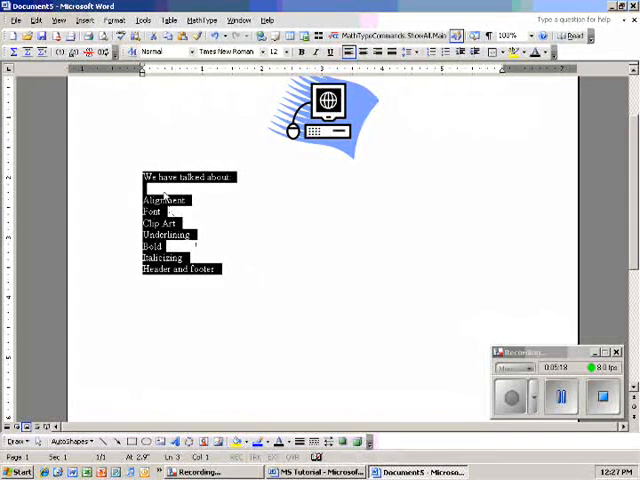
# - Paste the numbered topic list, with Font's sub-items Size, Color and Type of font, over the typed lines
pyautogui.rightClick(180, 185)
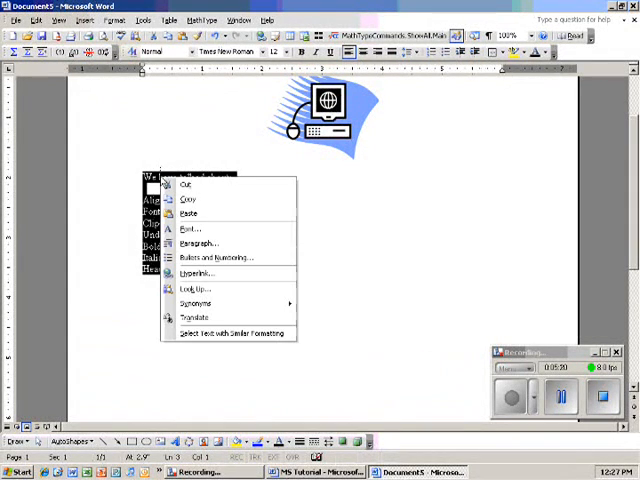
pyautogui.moveTo(190, 214)
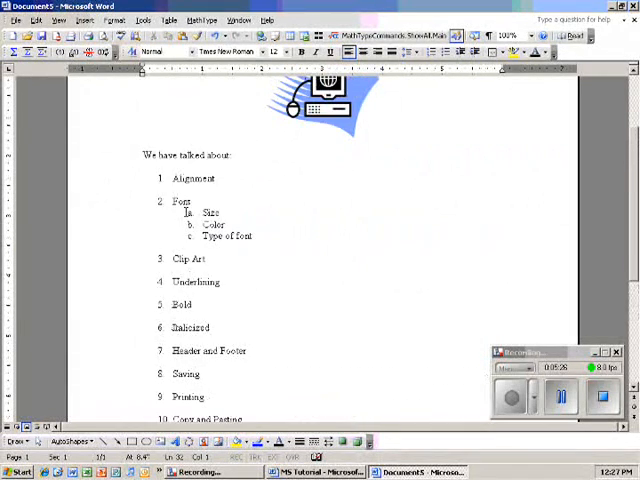
pyautogui.scroll(-3)
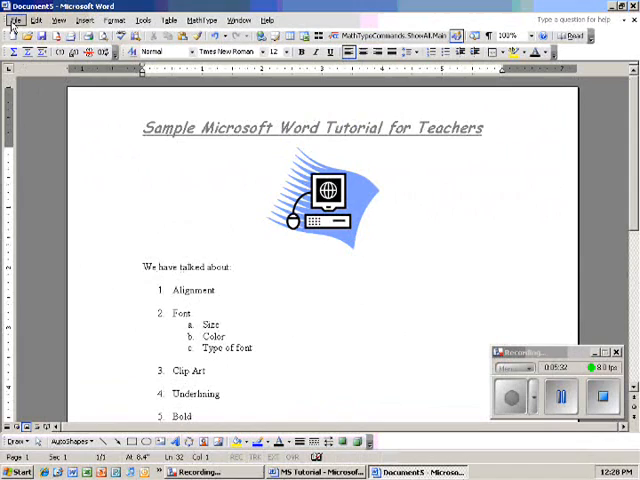
# - Save as 'We have talked about' in the 2009-2010 School Year folder via Save As
pyautogui.click(16, 19)
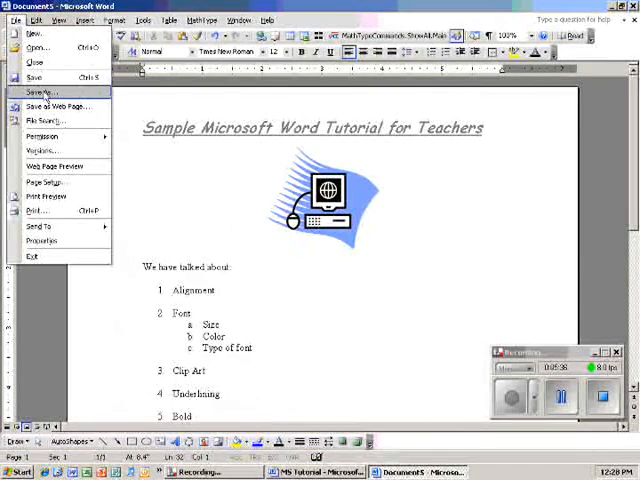
pyautogui.click(40, 92)
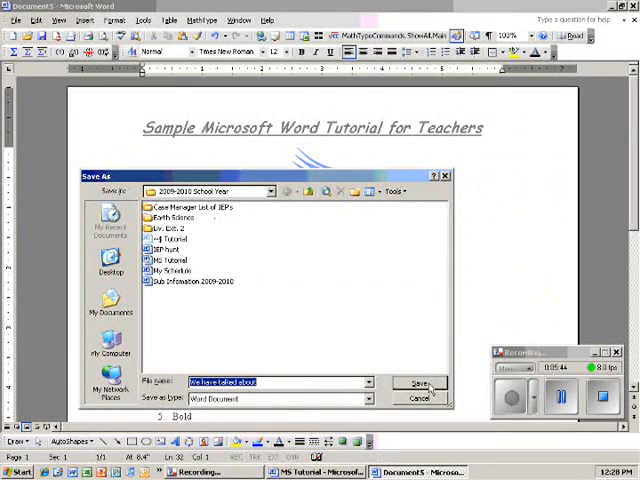
pyautogui.click(424, 384)
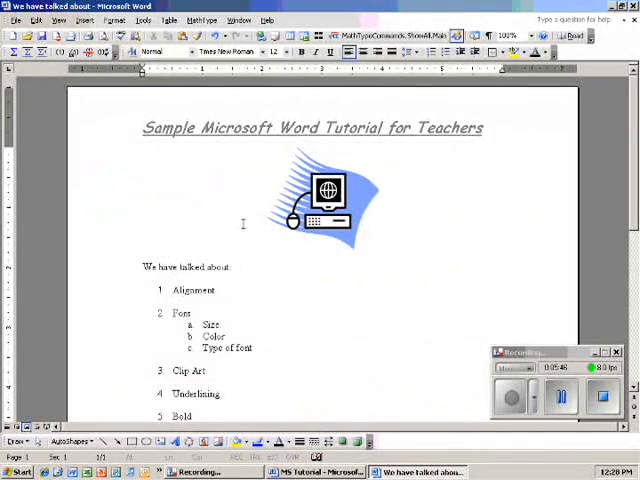
pyautogui.moveTo(43, 115)
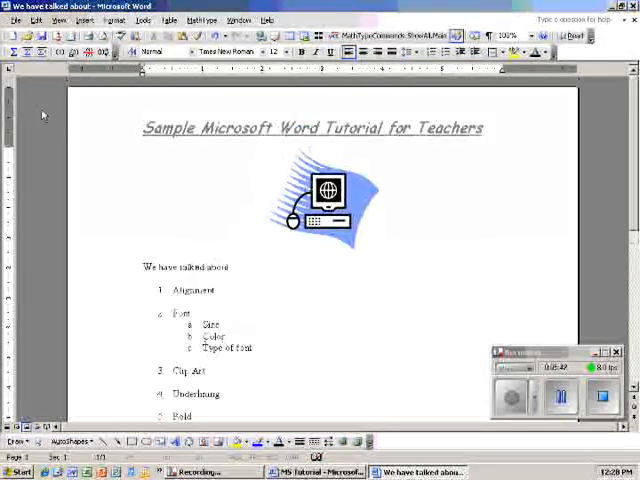
pyautogui.click(15, 19)
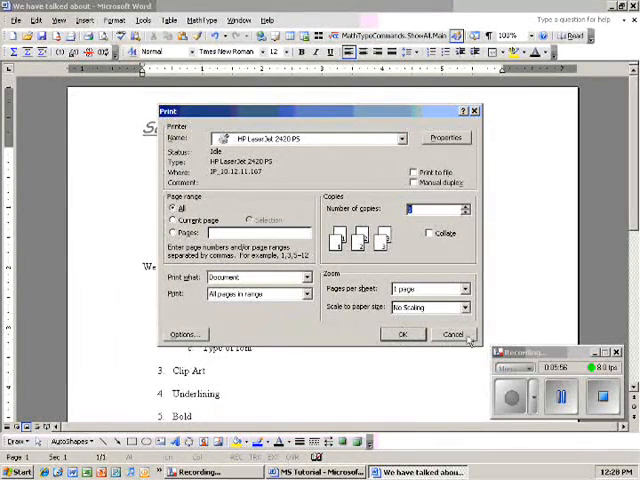
pyautogui.click(452, 333)
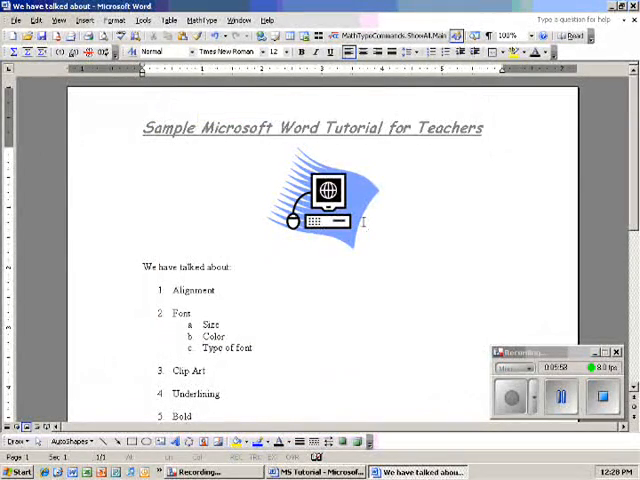
pyautogui.scroll(-3)
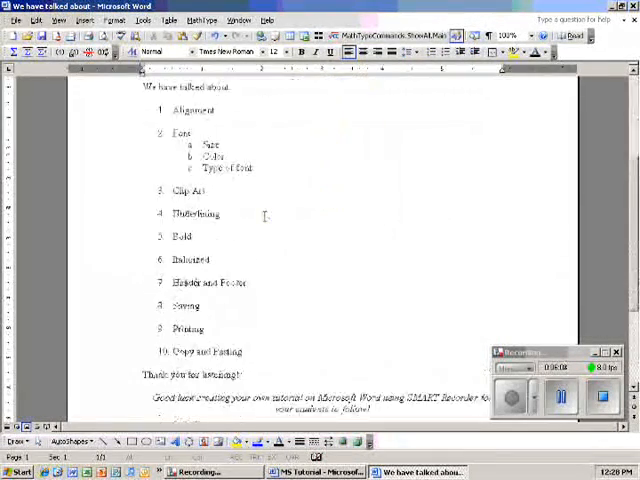
pyautogui.scroll(-3)
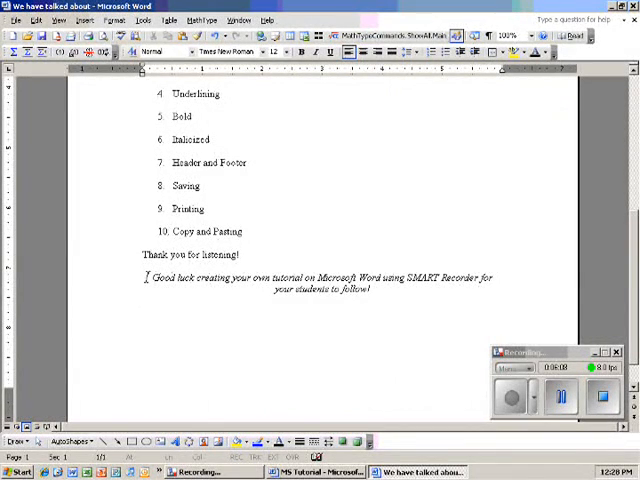
pyautogui.moveTo(150, 277); pyautogui.dragTo(230, 277)
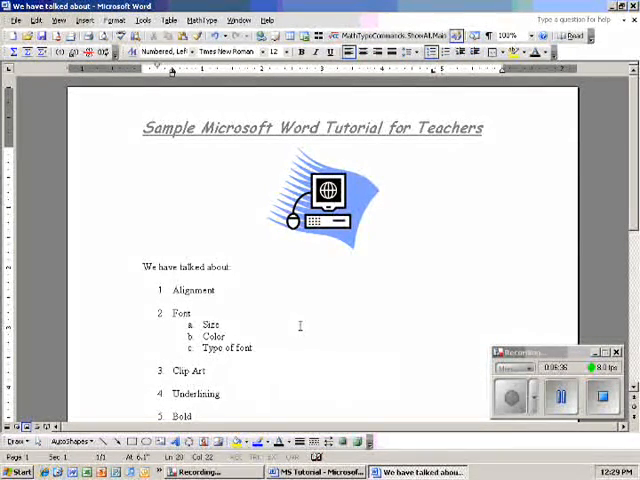
pyautogui.scroll(-3)
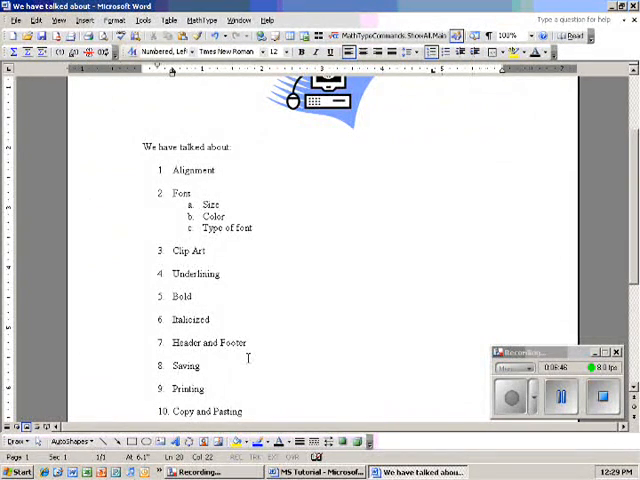
pyautogui.scroll(-3)
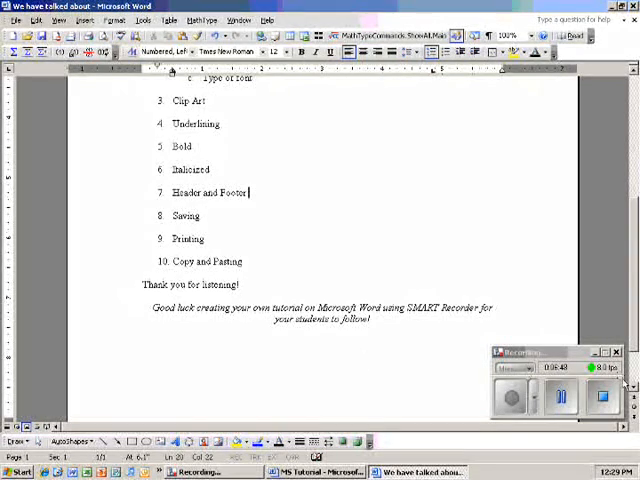